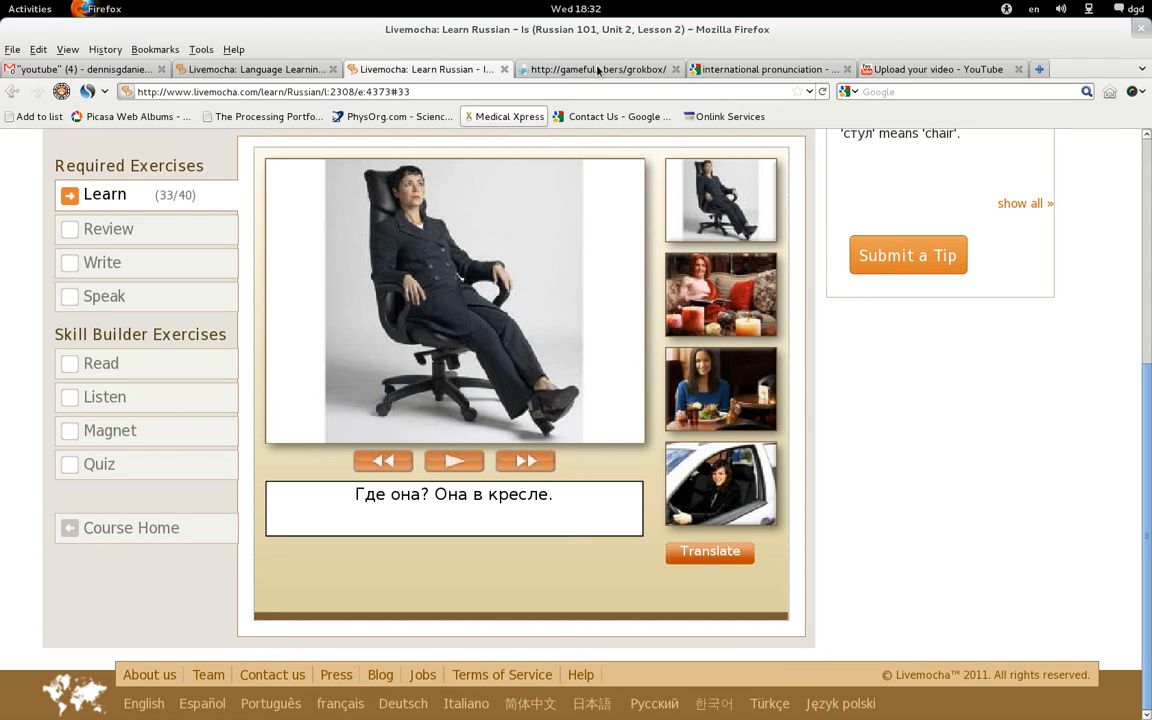
# Bring up the Google results for 'international pronunciation' led by Wikipedia's IPA entries
pyautogui.click(764, 68)
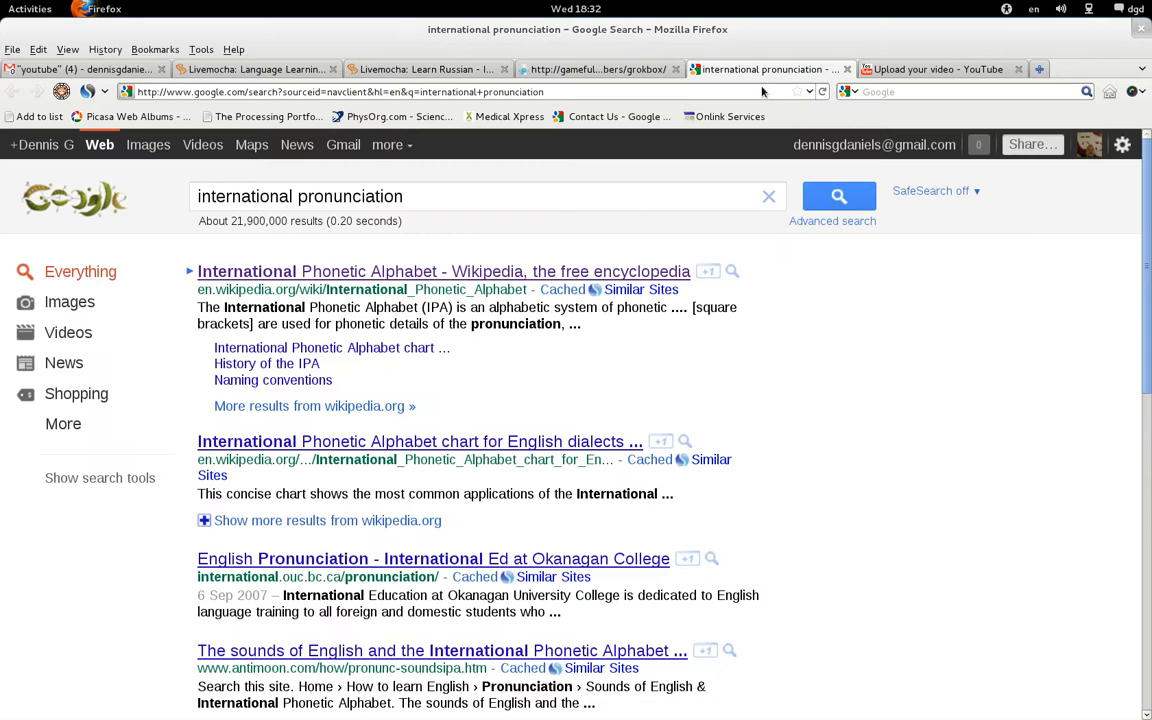
pyautogui.moveTo(460, 272)
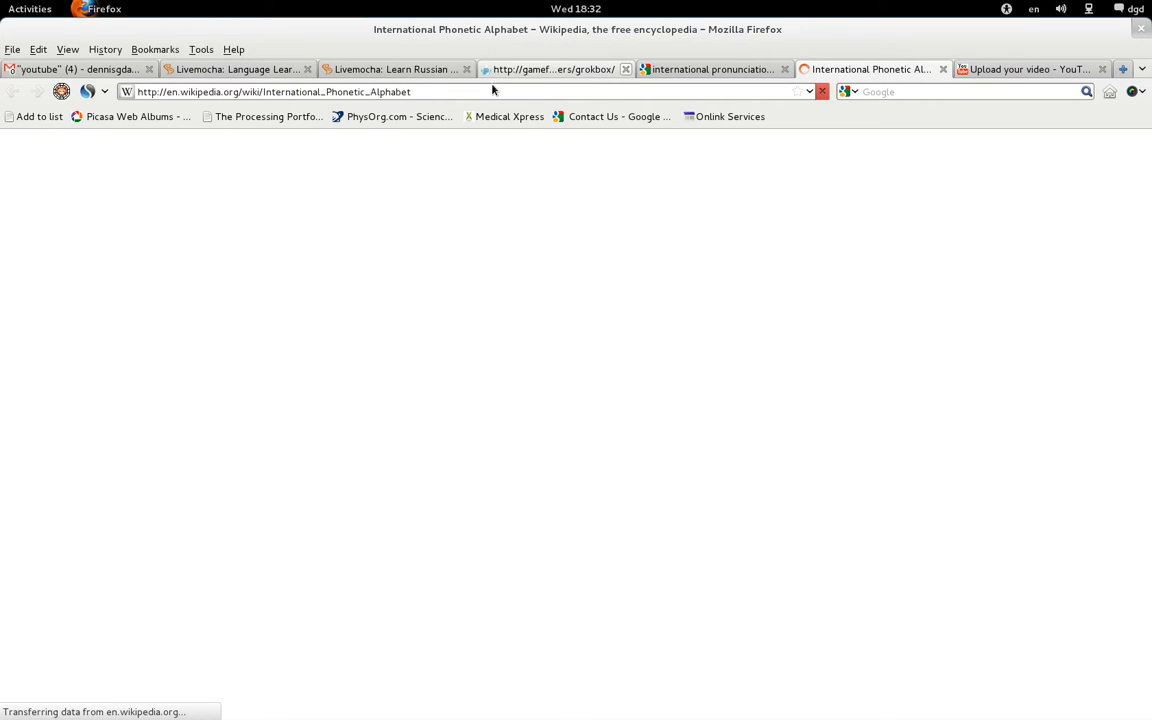
# Return to the Livemocha Russian lesson with the sentence Где она? Она в кресле
pyautogui.click(626, 68)
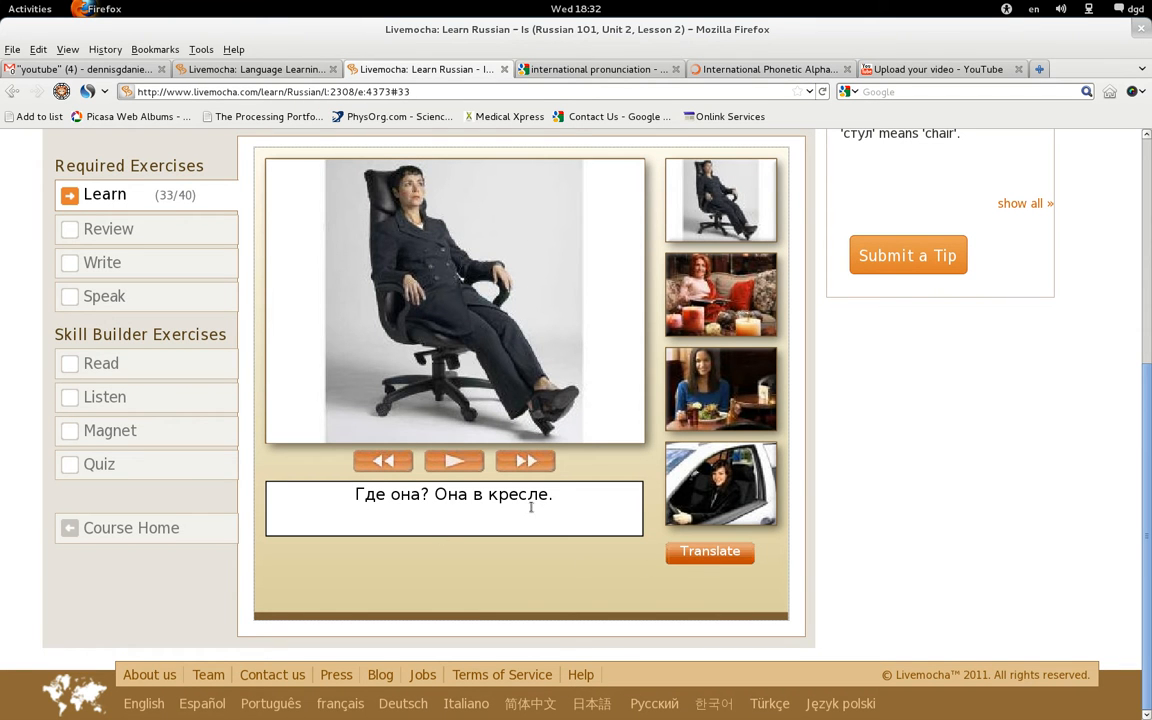
pyautogui.moveTo(572, 500)
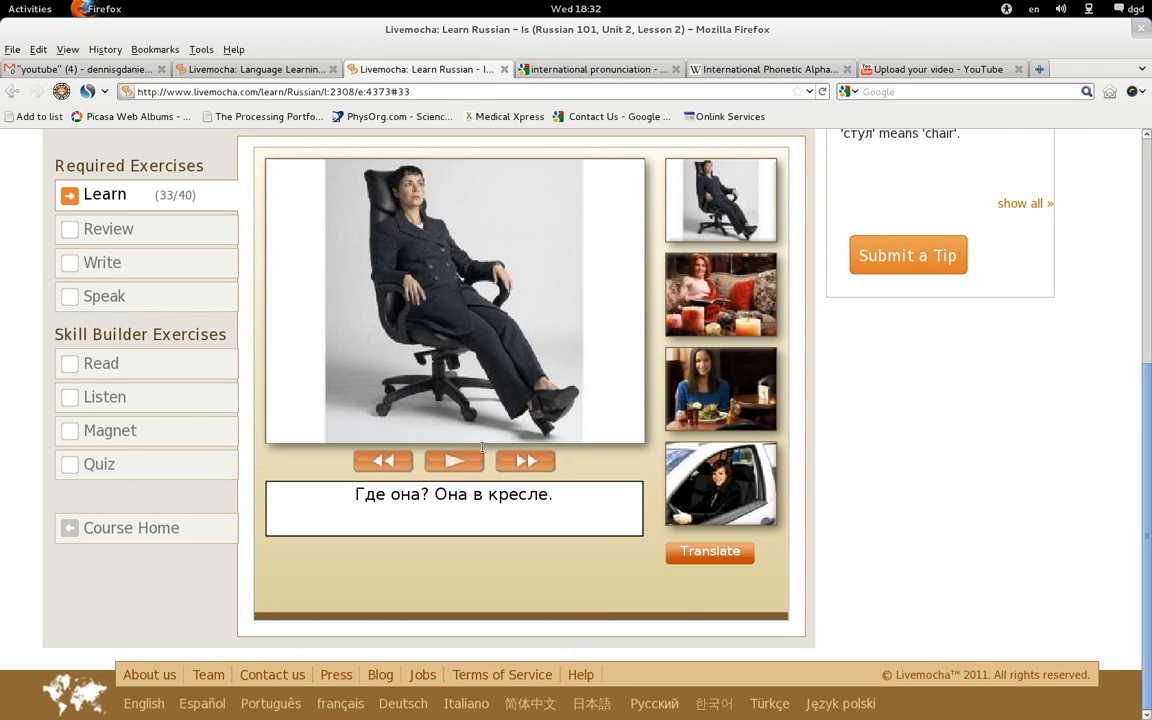
# Browse the IPA article's vowel and consonant charts down to the notes and back to the title
pyautogui.click(764, 68)
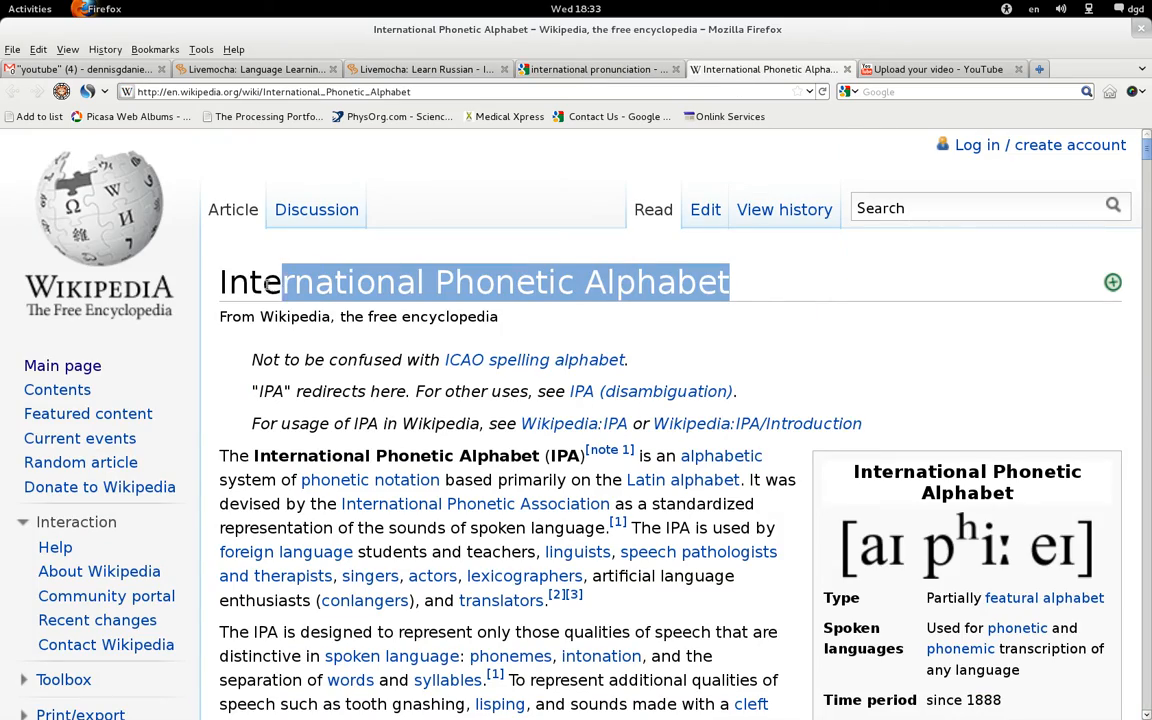
pyautogui.scroll(-3)
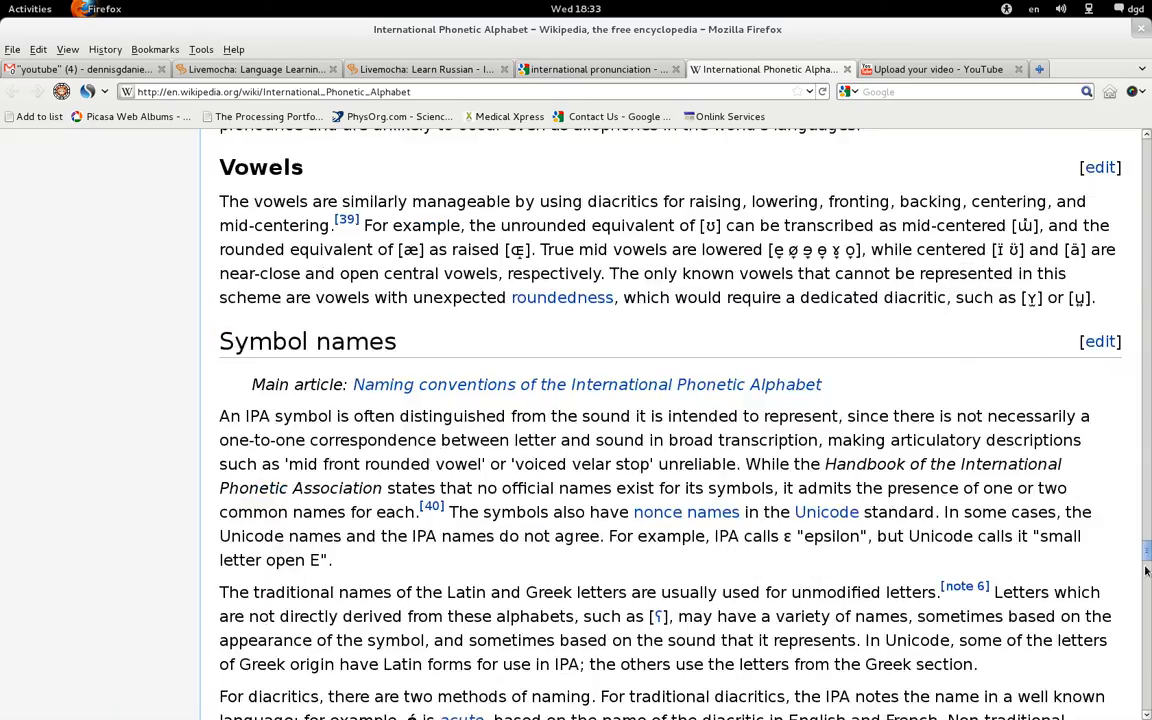
pyautogui.scroll(-3)
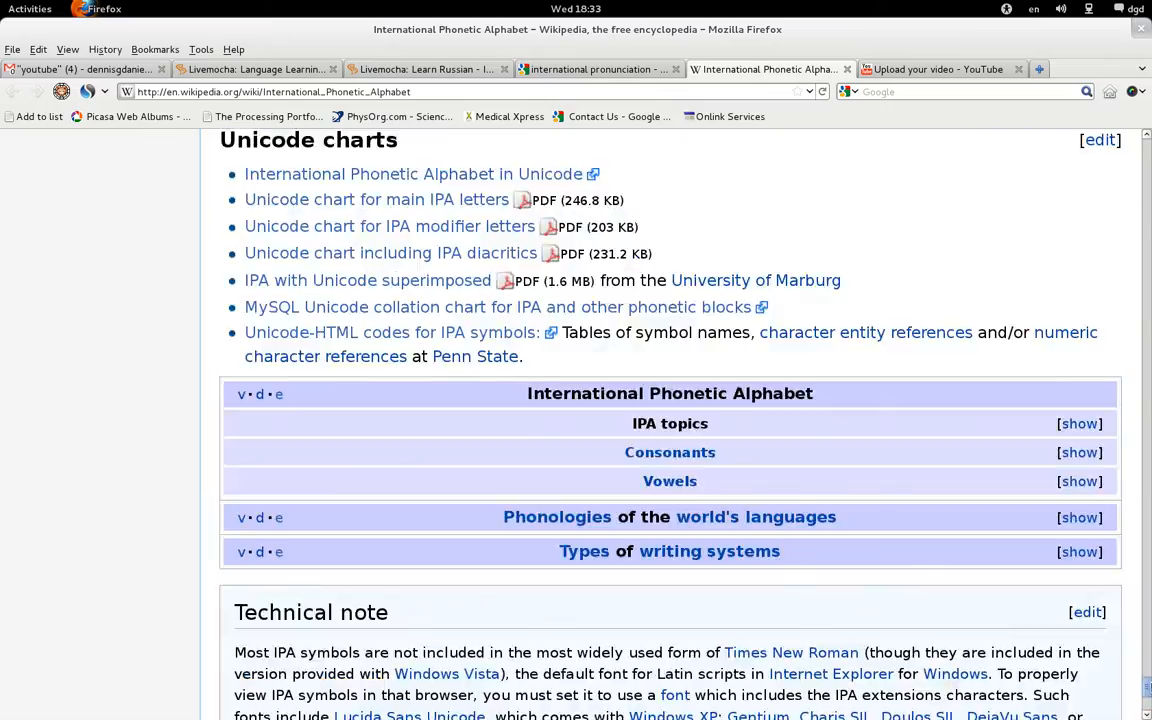
pyautogui.scroll(-3)
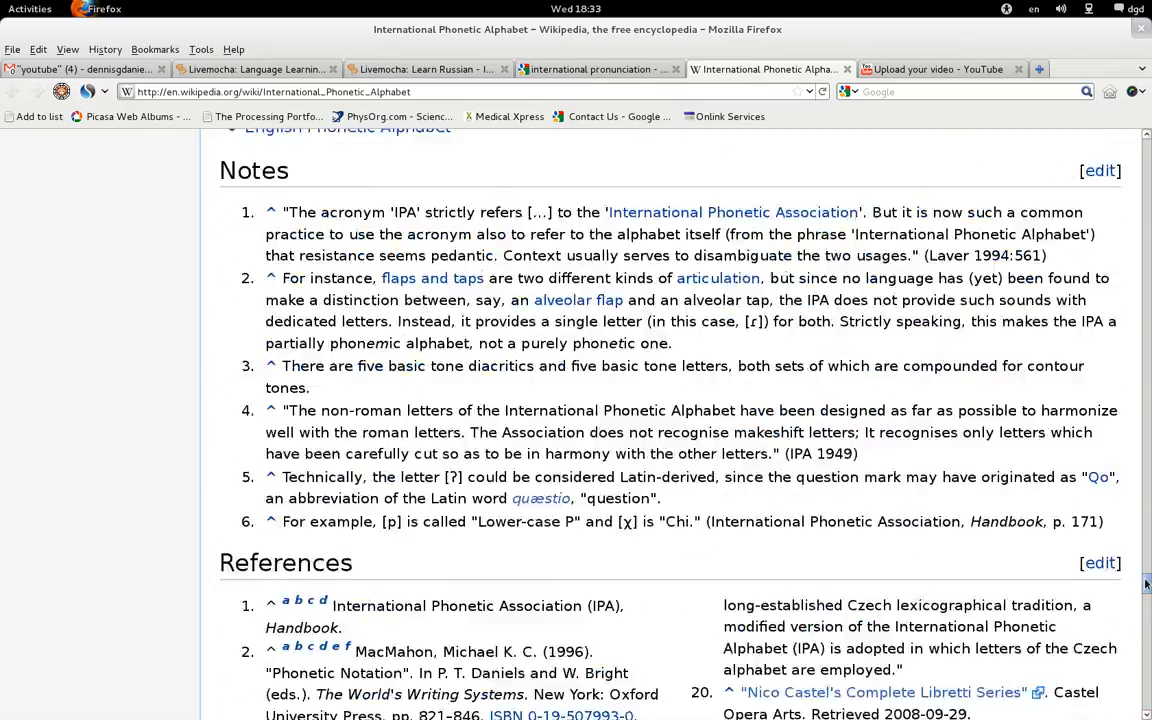
pyautogui.scroll(3)
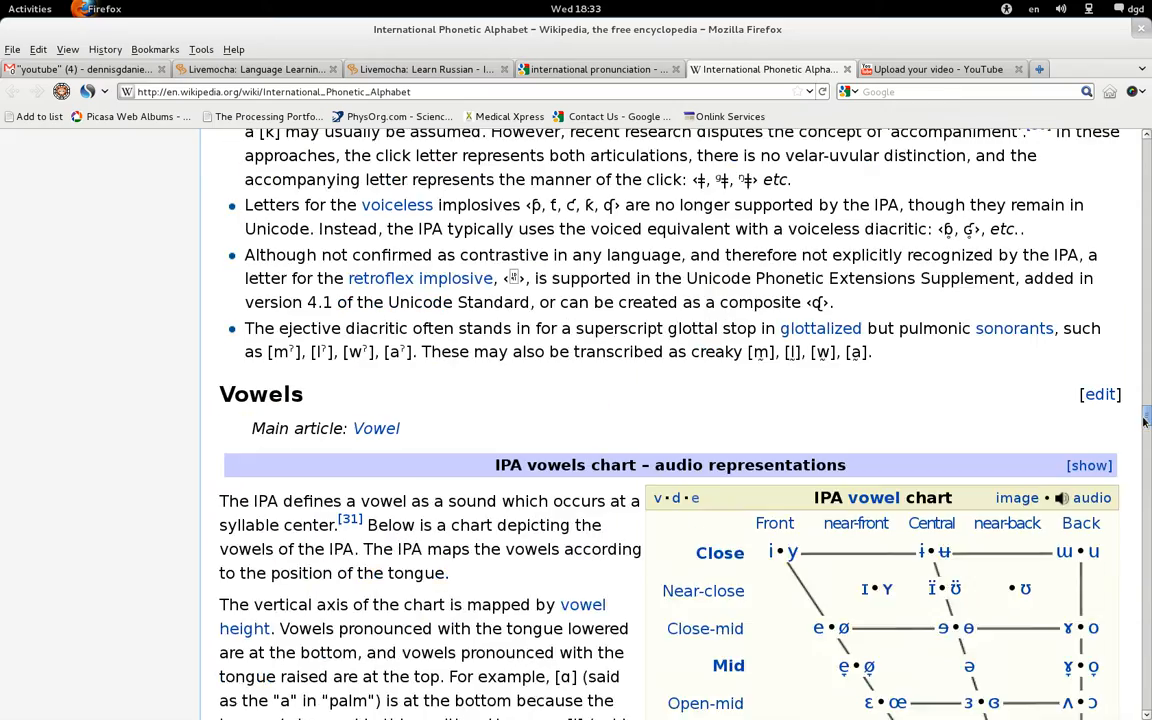
pyautogui.scroll(3)
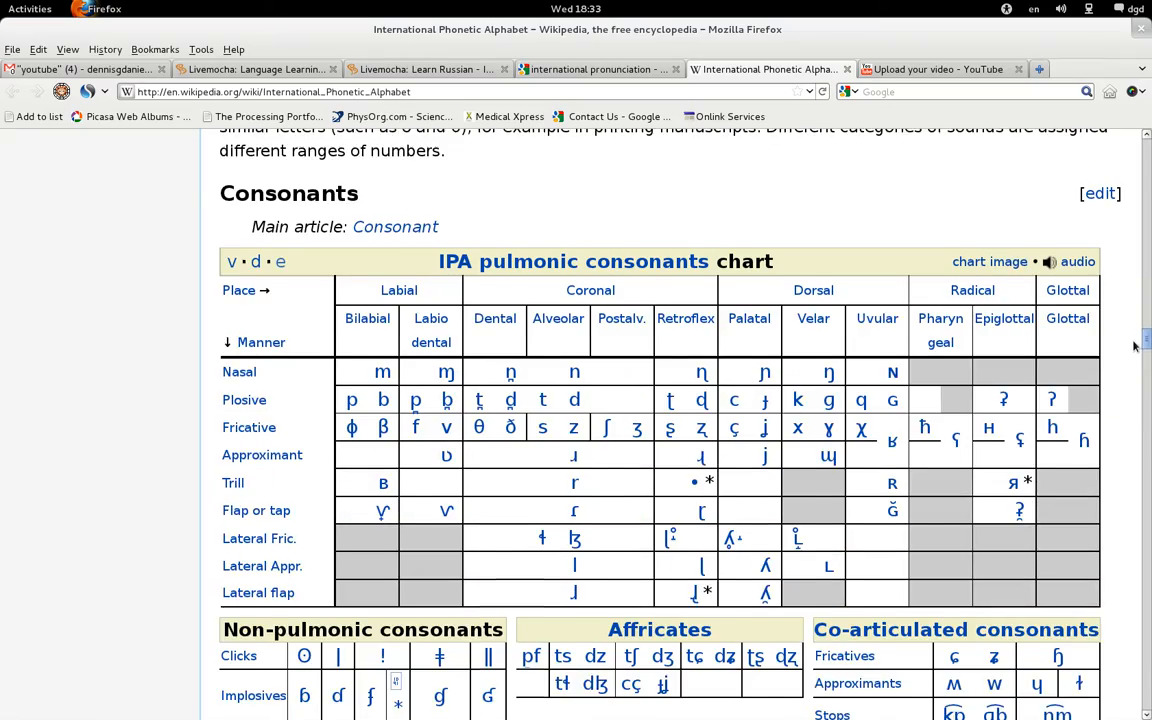
pyautogui.scroll(-3)
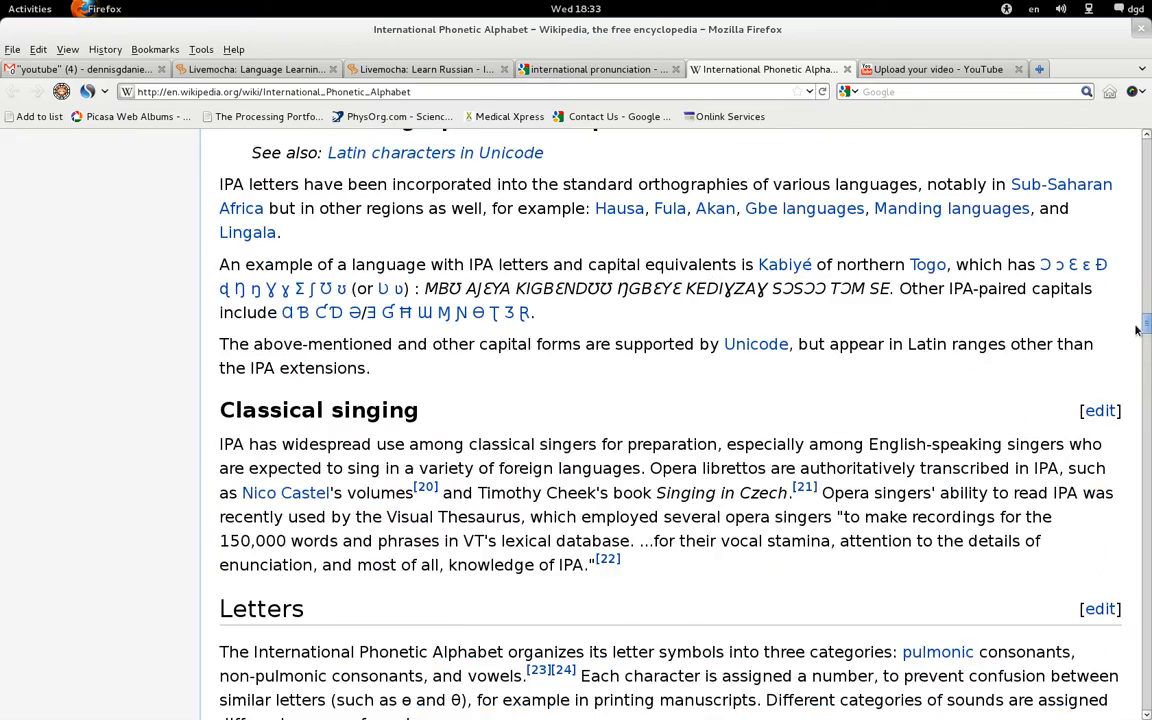
pyautogui.scroll(-3)
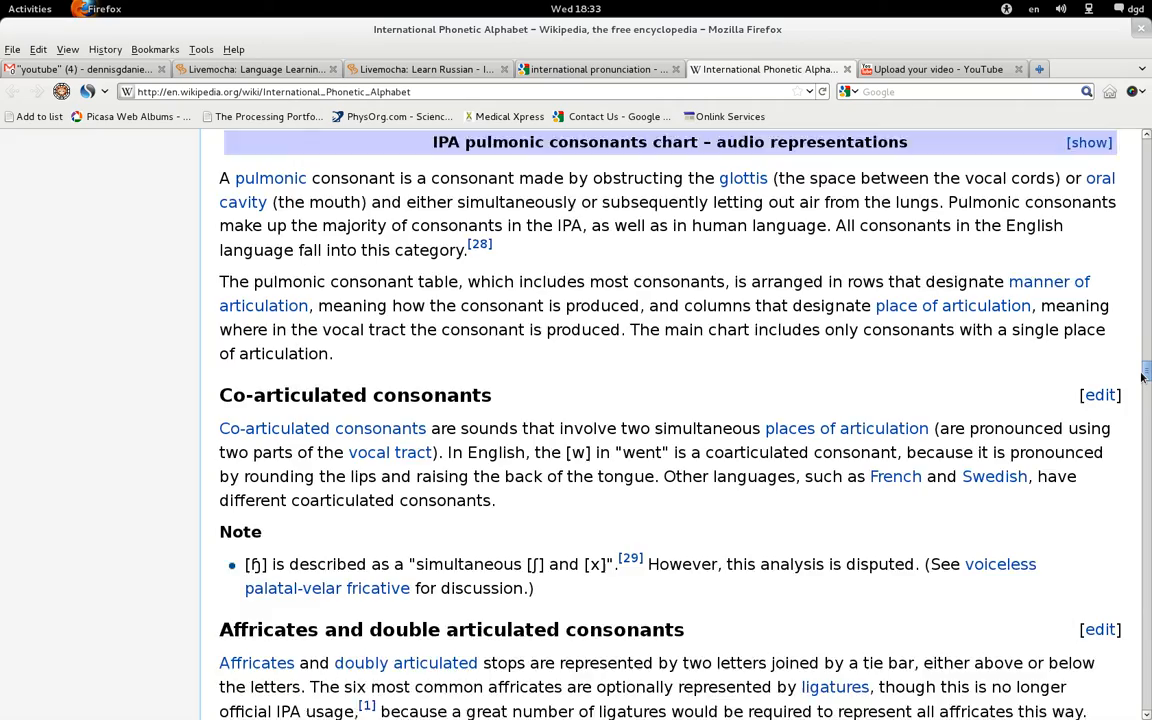
pyautogui.scroll(3)
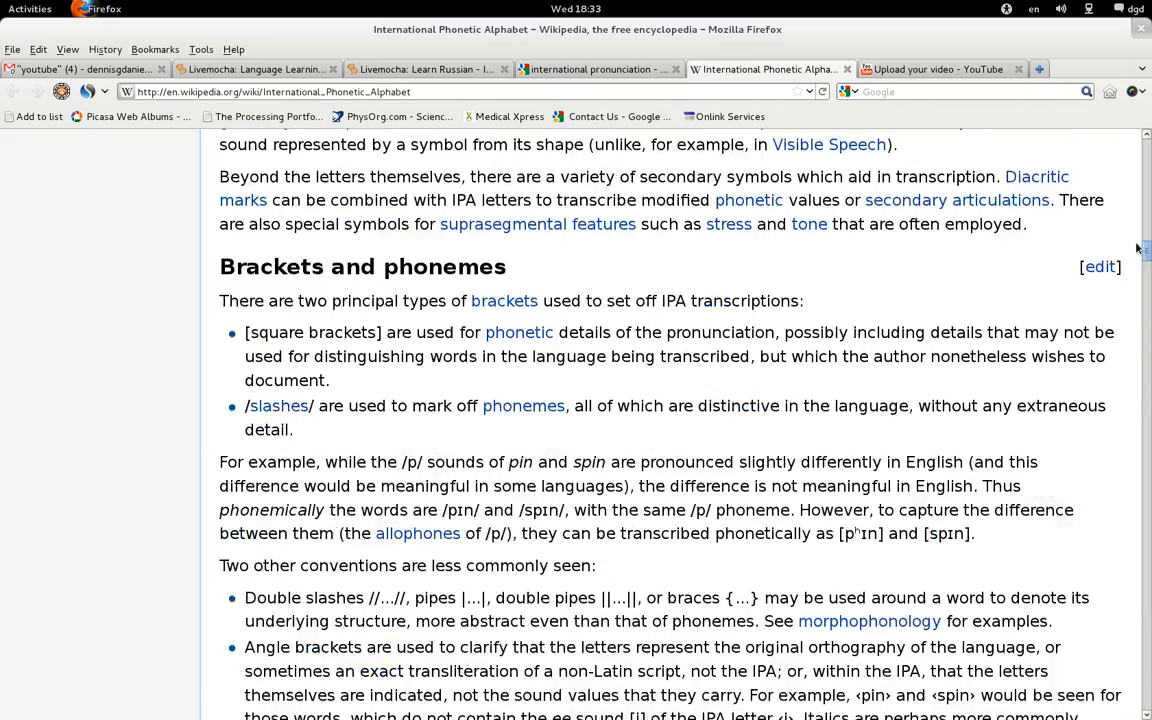
pyautogui.scroll(3)
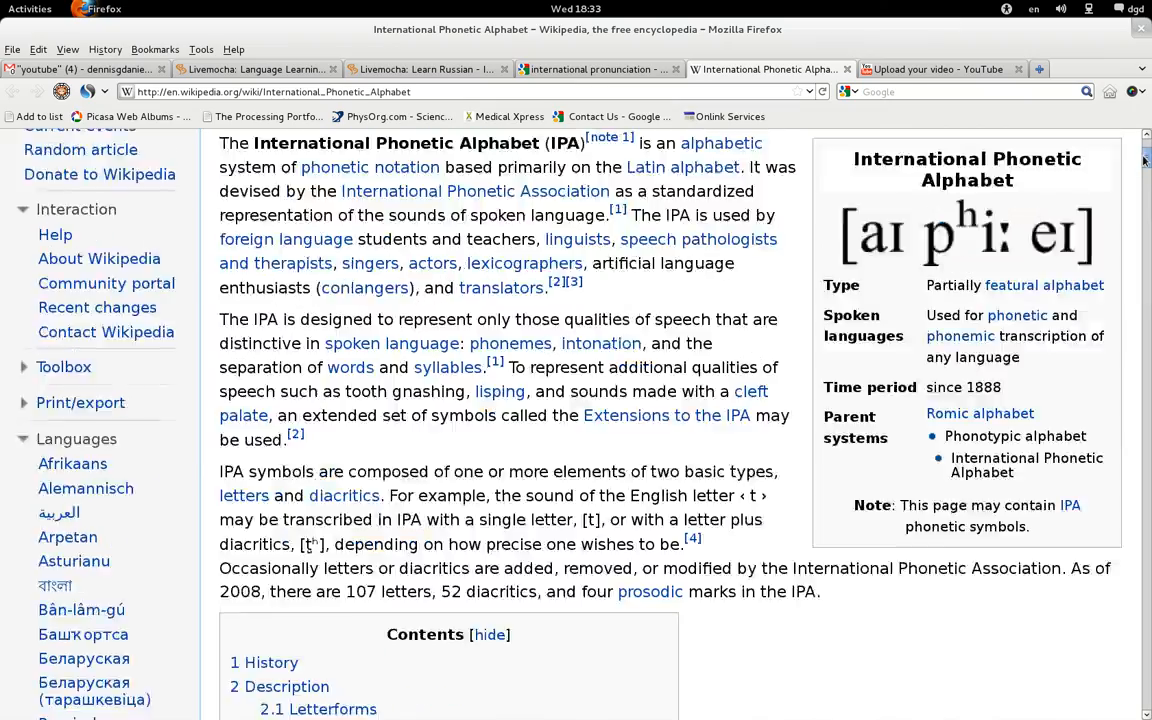
pyautogui.scroll(3)
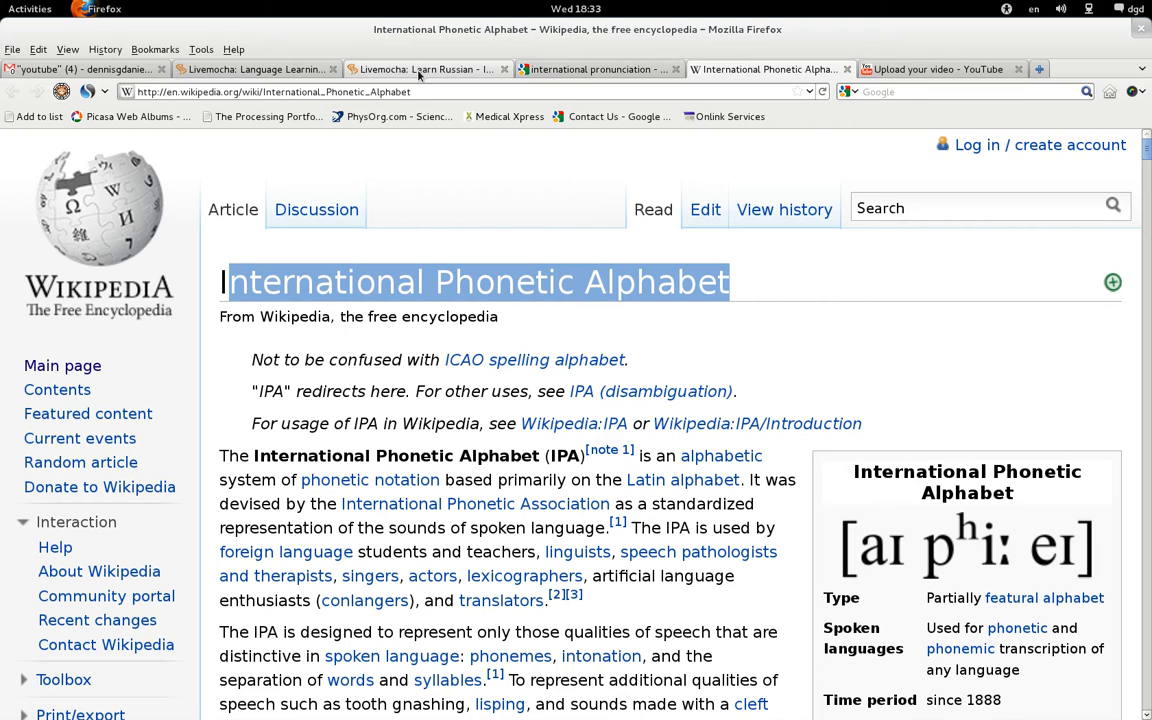
# Return to the Livemocha lesson sentence about the woman sitting in the armchair
pyautogui.click(428, 68)
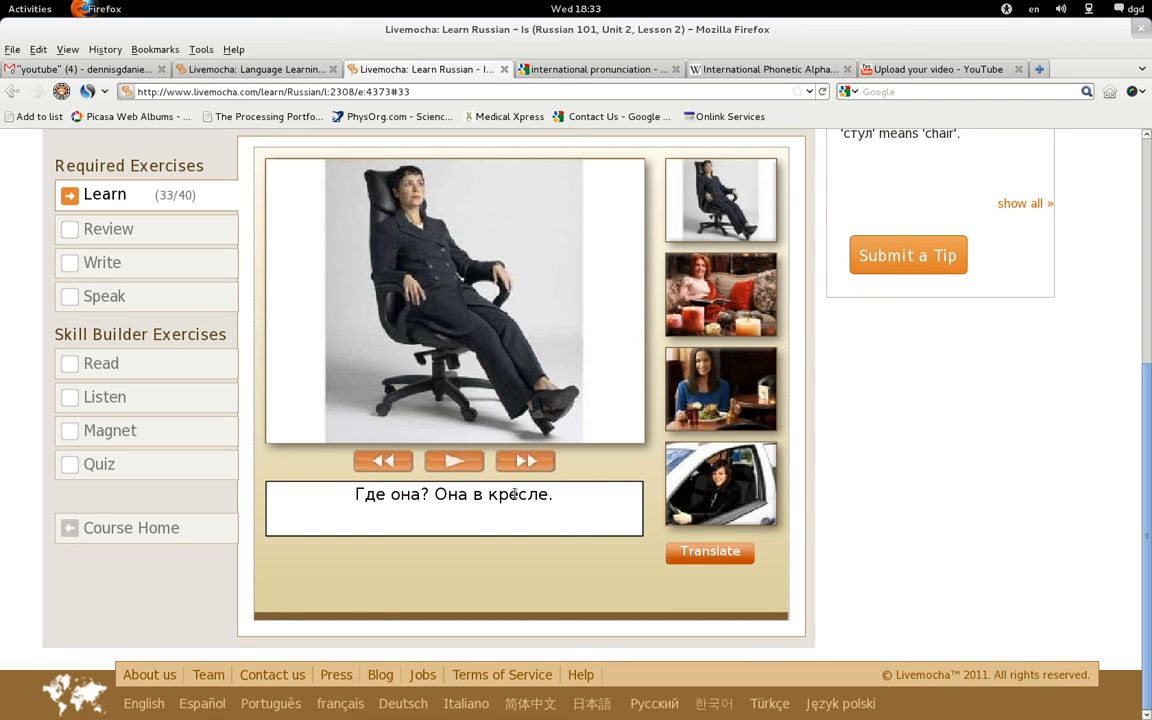
pyautogui.moveTo(510, 480)
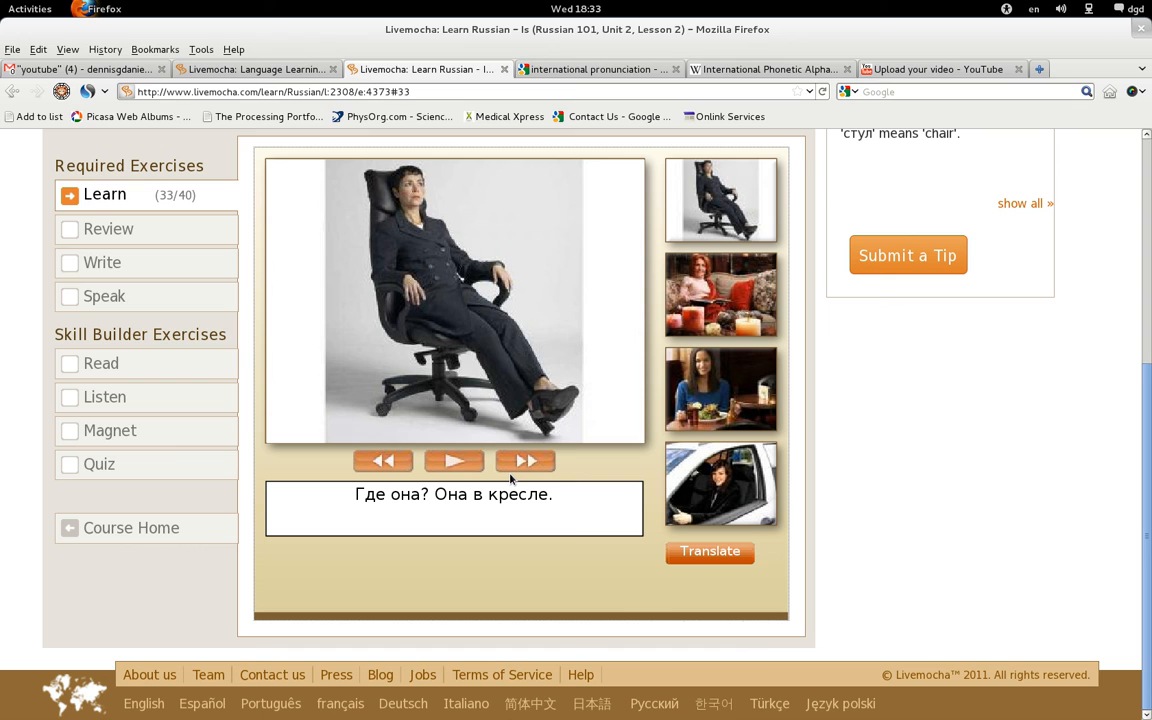